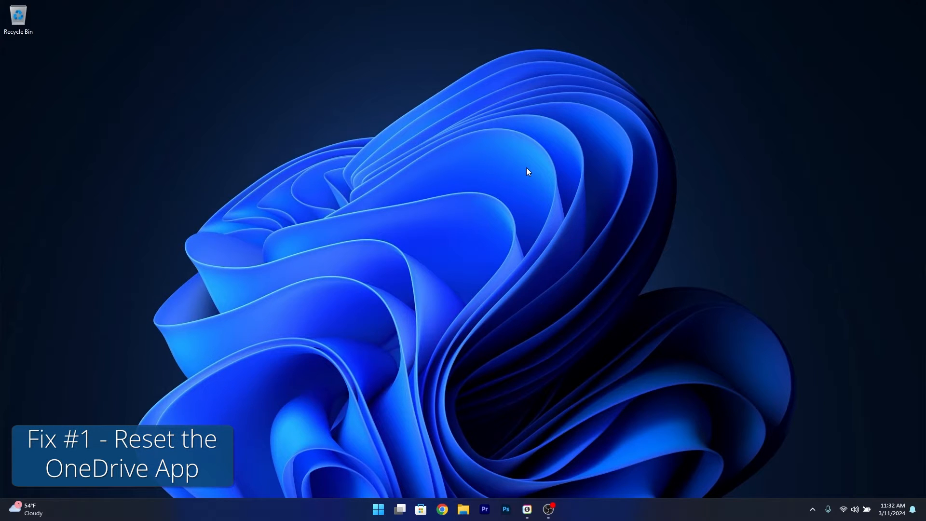
Step: Launch the Run tool from the Start search
left_click(377, 508)
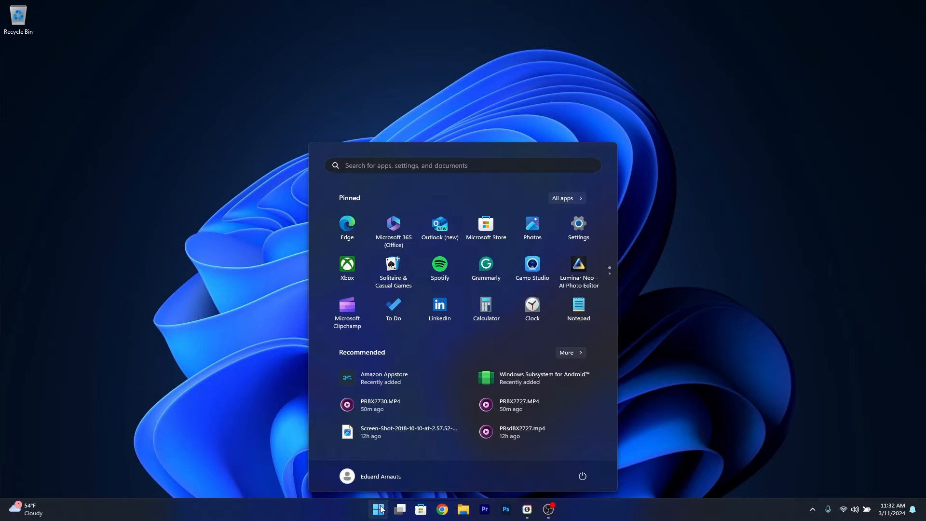
type("run")
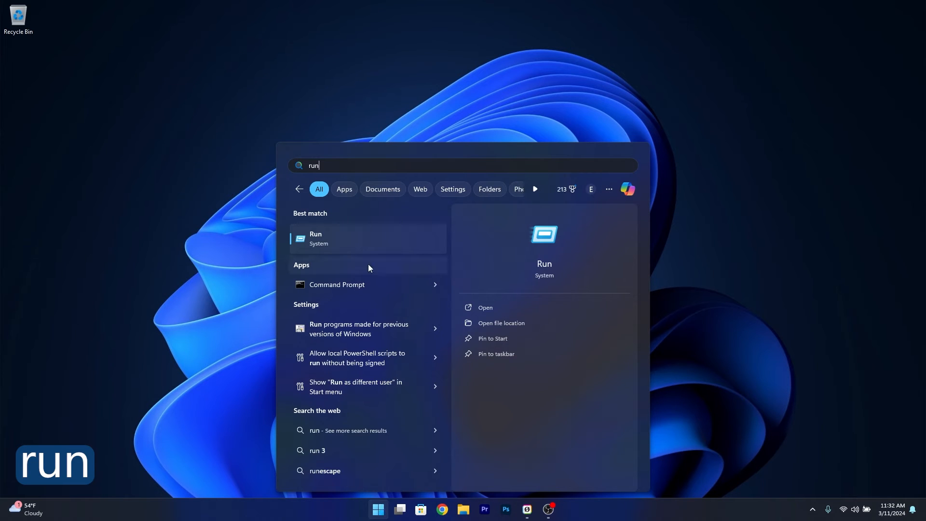
left_click(485, 307)
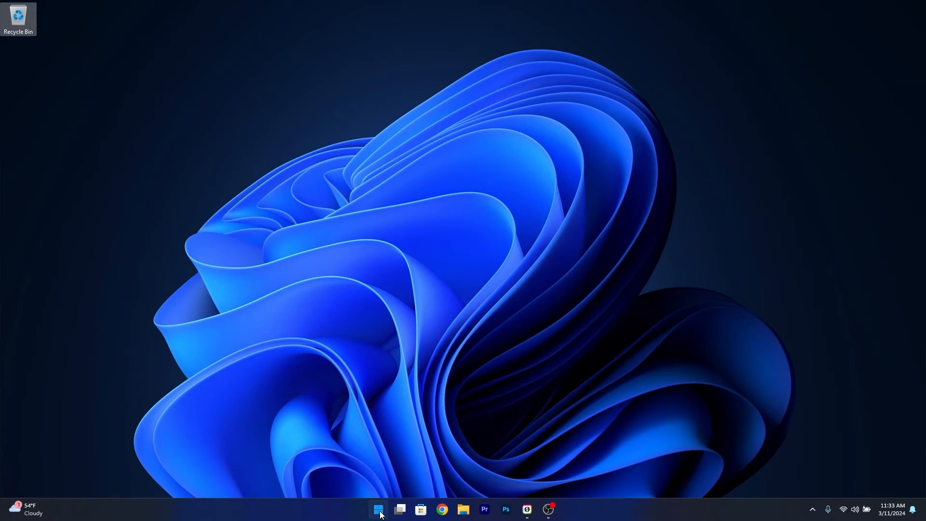
Step: Run 'sfc /scannow' in an administrator Command Prompt, then close it
type("cmd")
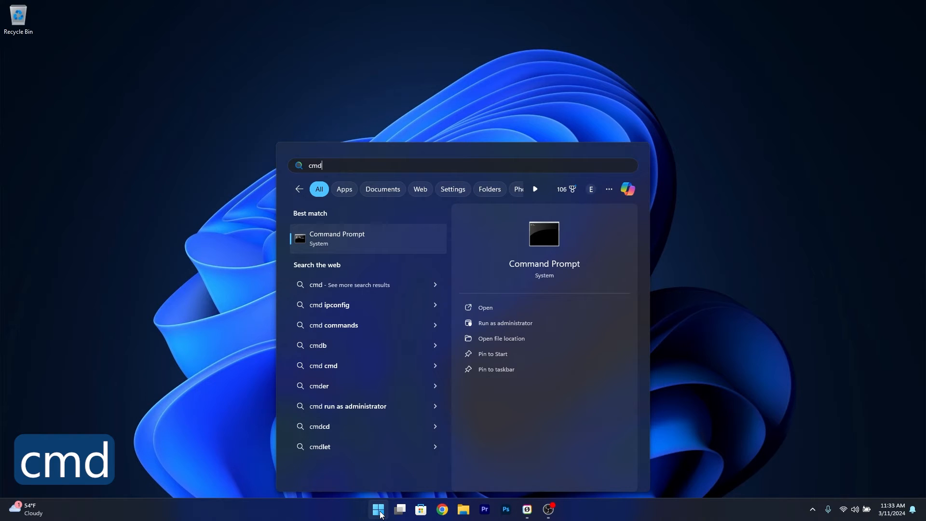
mouse_move(562, 323)
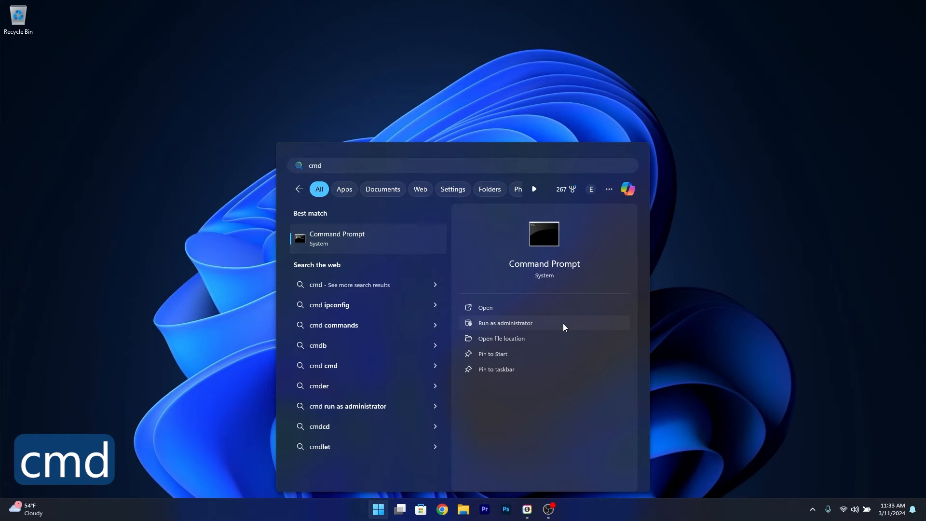
left_click(504, 323)
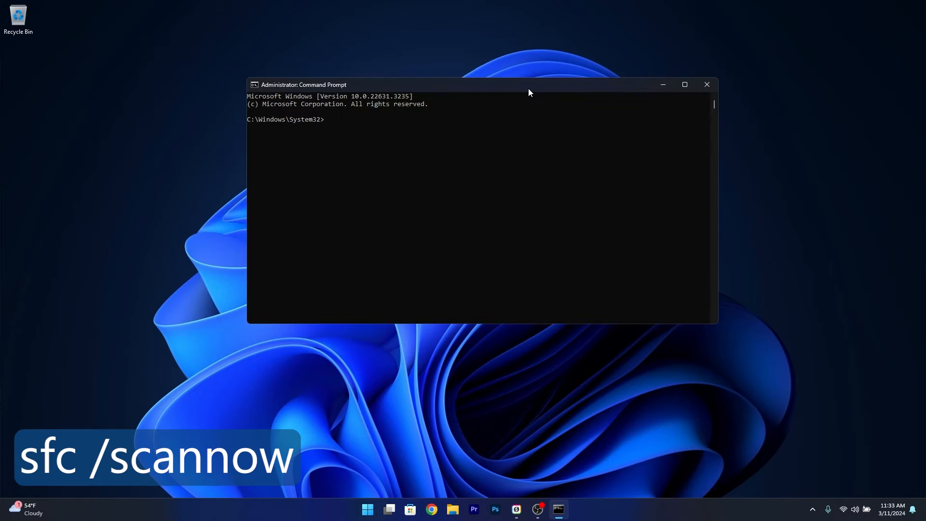
type("sfc /scannow")
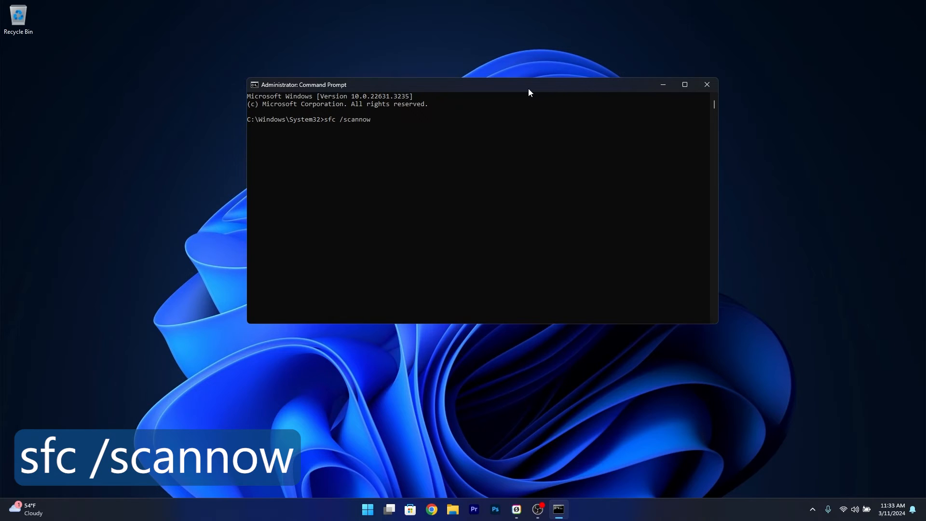
mouse_move(592, 109)
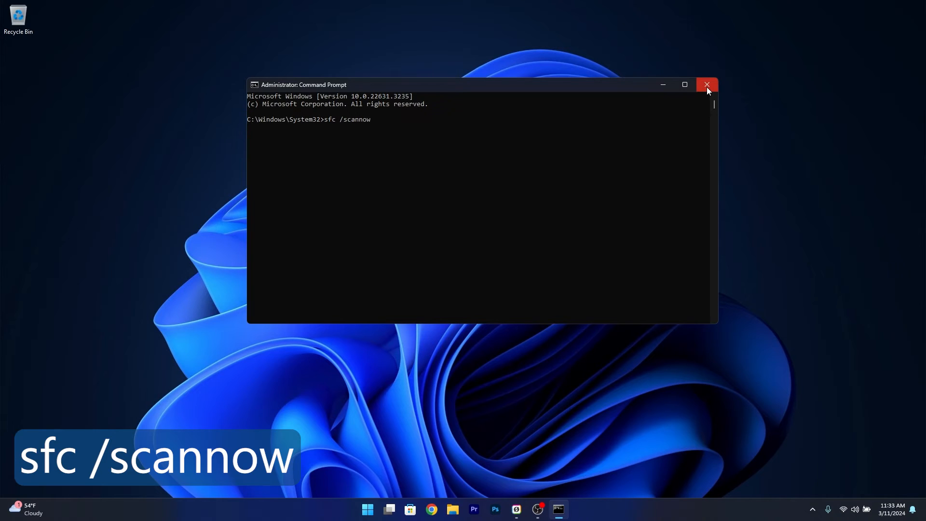
mouse_move(707, 88)
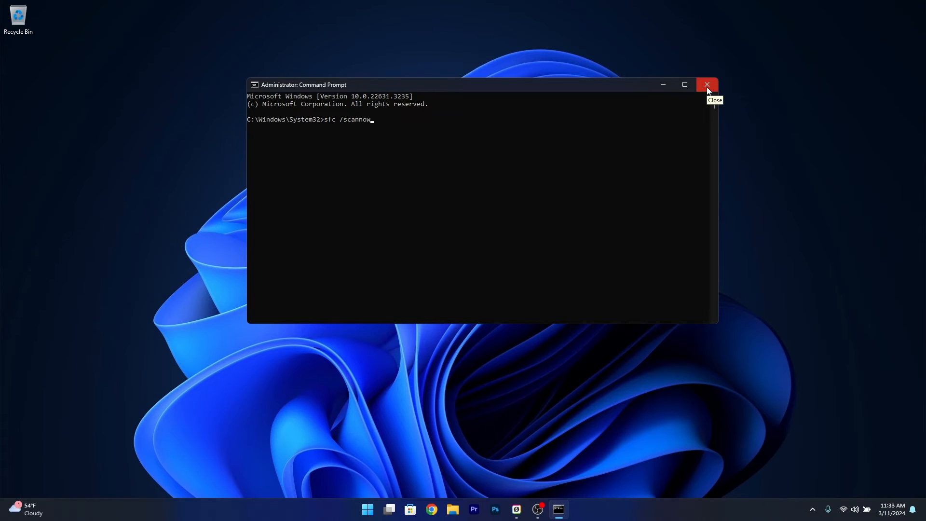
left_click(707, 85)
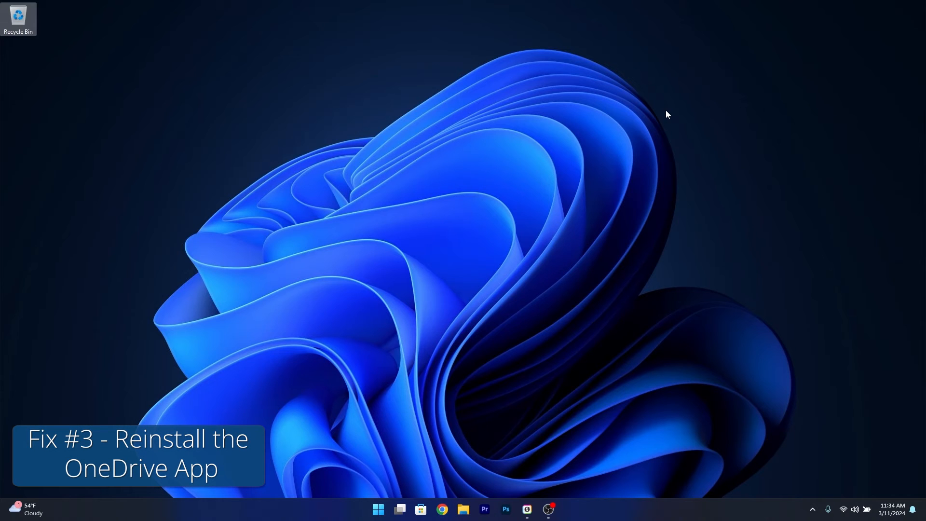
Step: In Settings > Apps > Installed apps, search 'onedrive' and show Microsoft OneDrive's actions menu
left_click(377, 509)
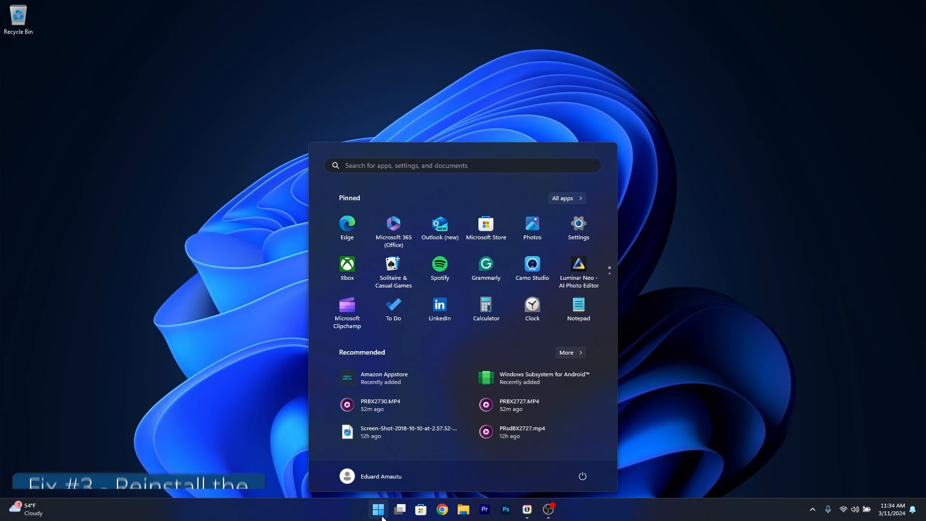
left_click(377, 509)
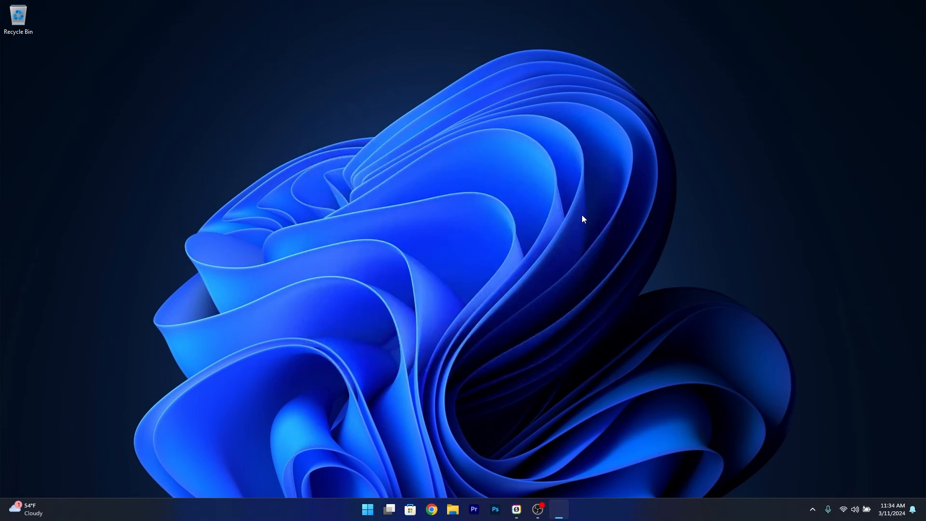
left_click(557, 512)
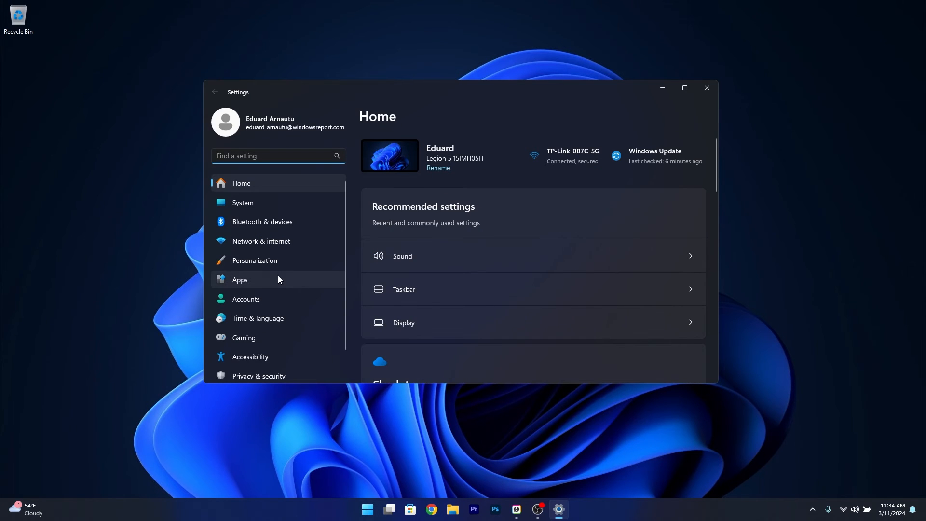
left_click(240, 280)
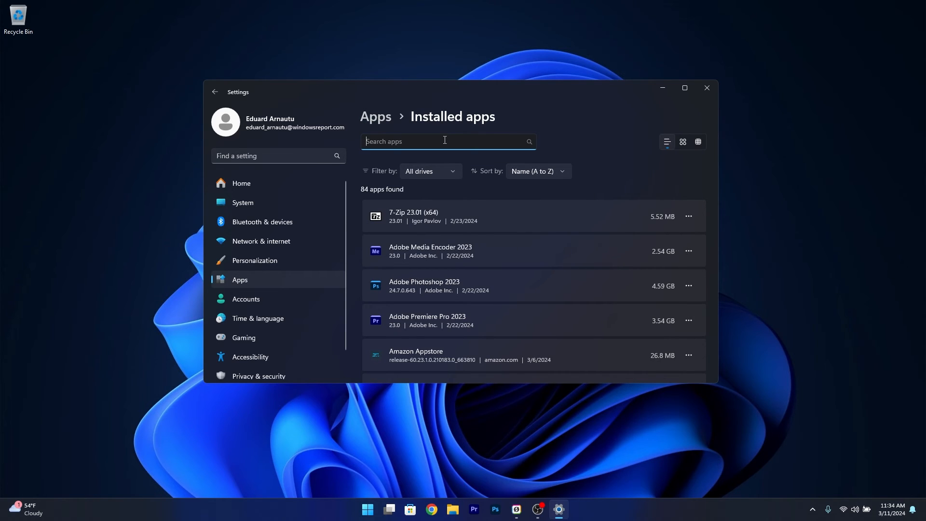
type("onedrive")
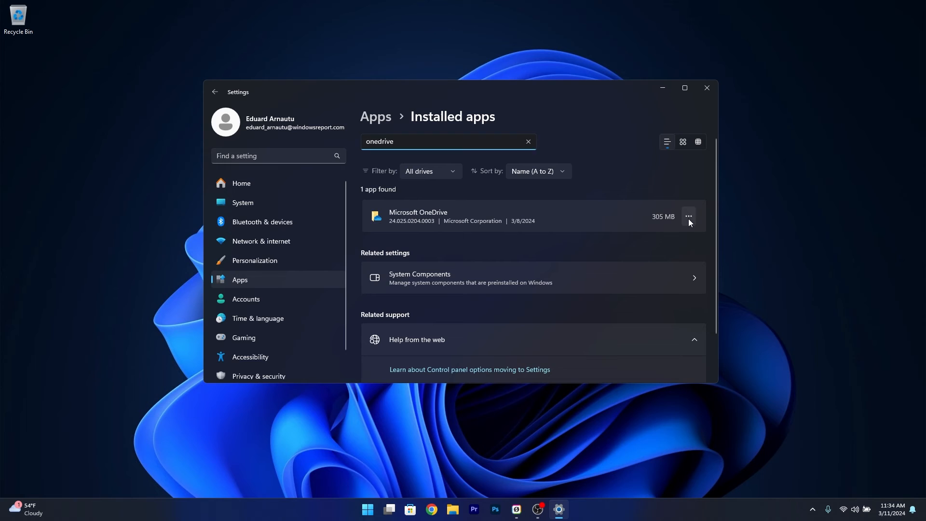
left_click(688, 217)
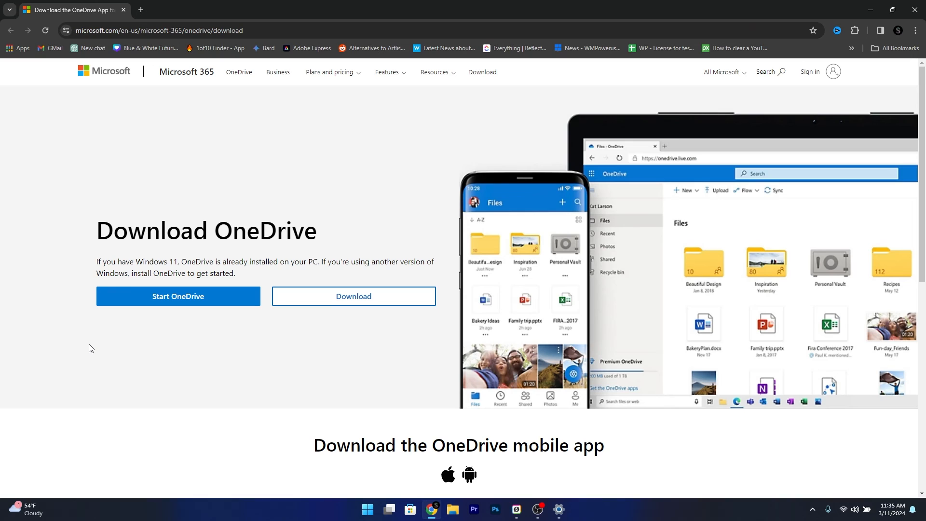
mouse_move(45, 212)
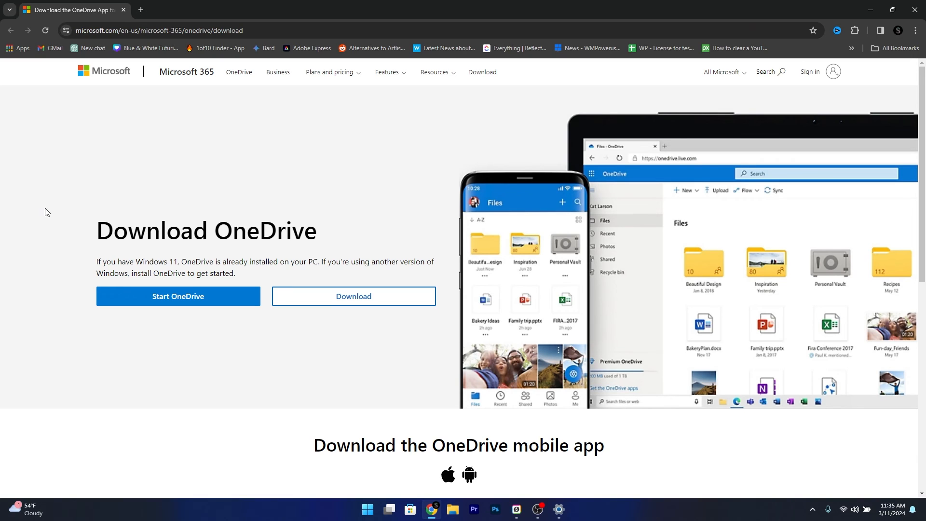
mouse_move(356, 319)
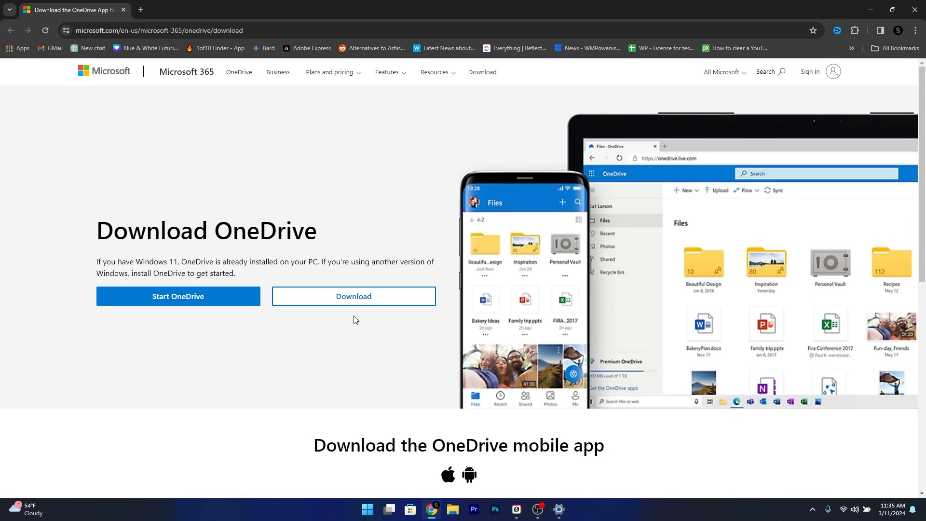
mouse_move(707, 191)
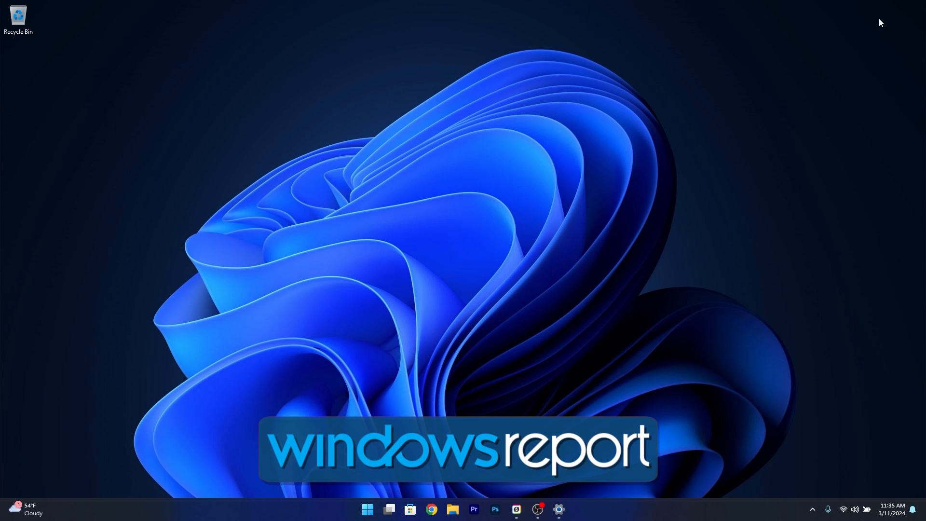
mouse_move(531, 175)
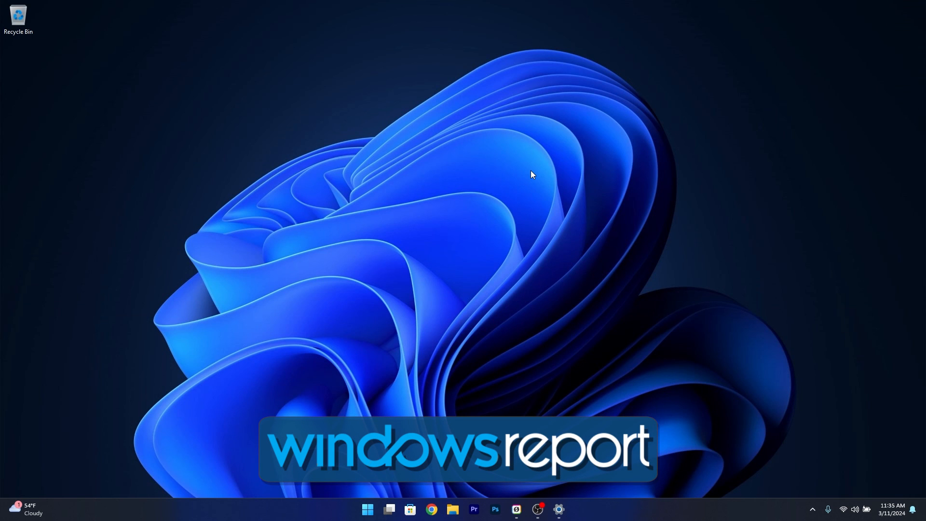